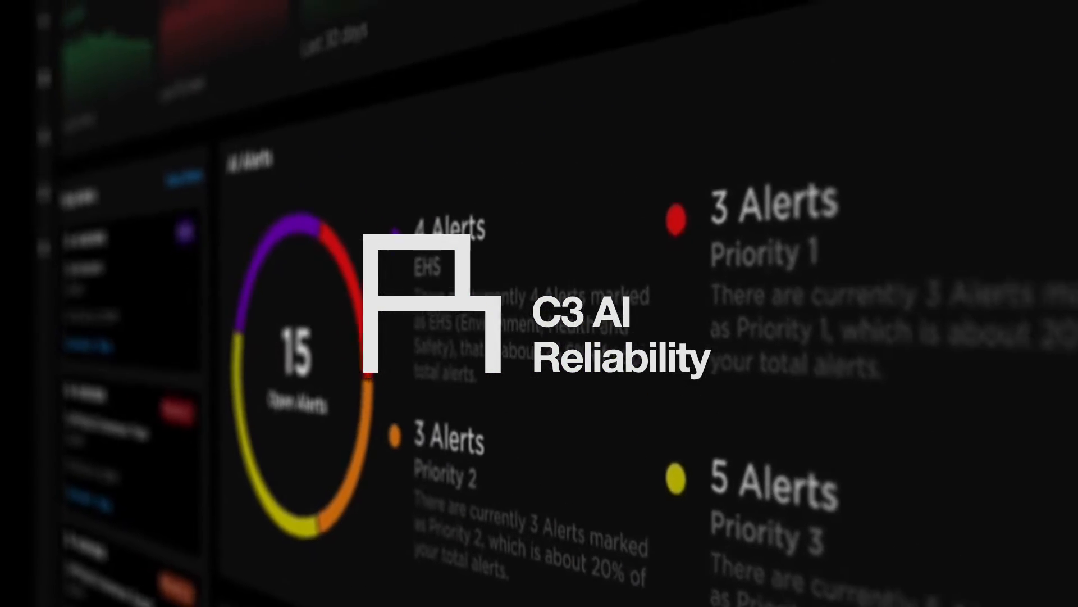
- Scroll the Home dashboard and toggle Subsystem Risk Overview between table and chart views
scroll(down, 3)
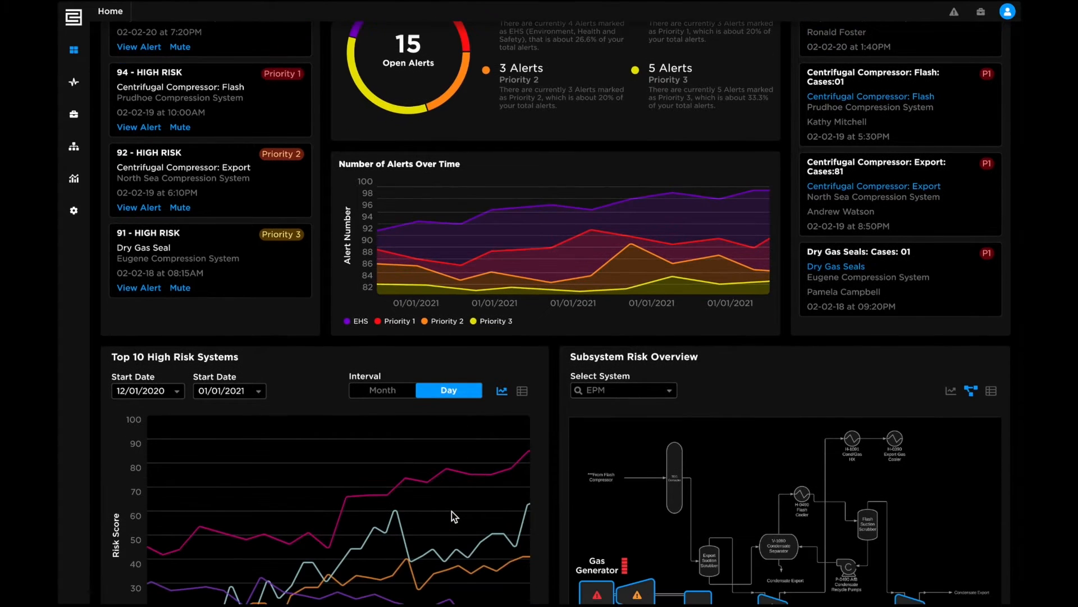
scroll(down, 3)
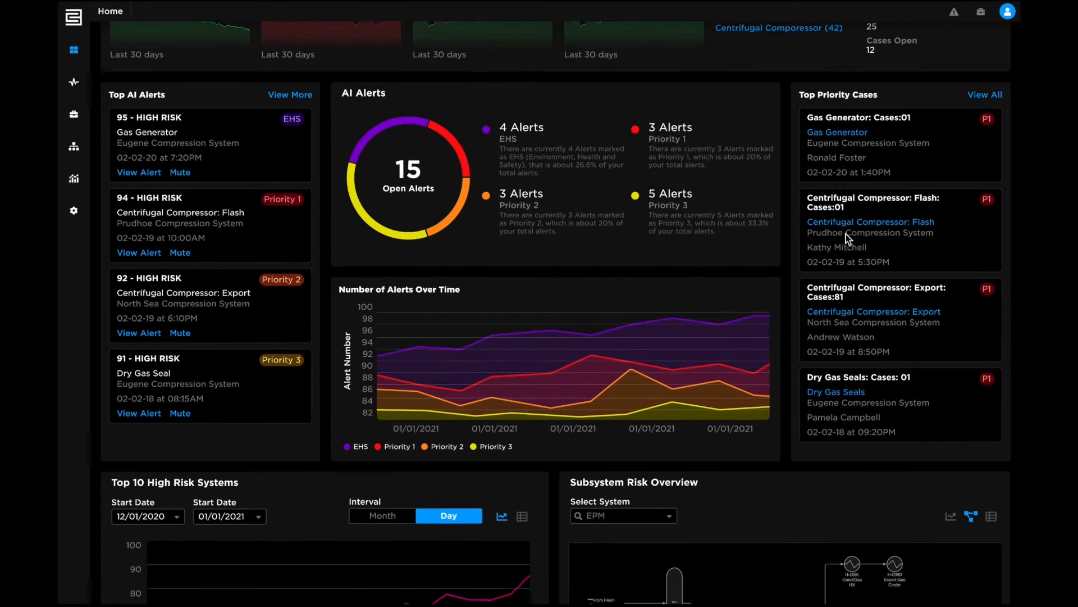
scroll(down, 3)
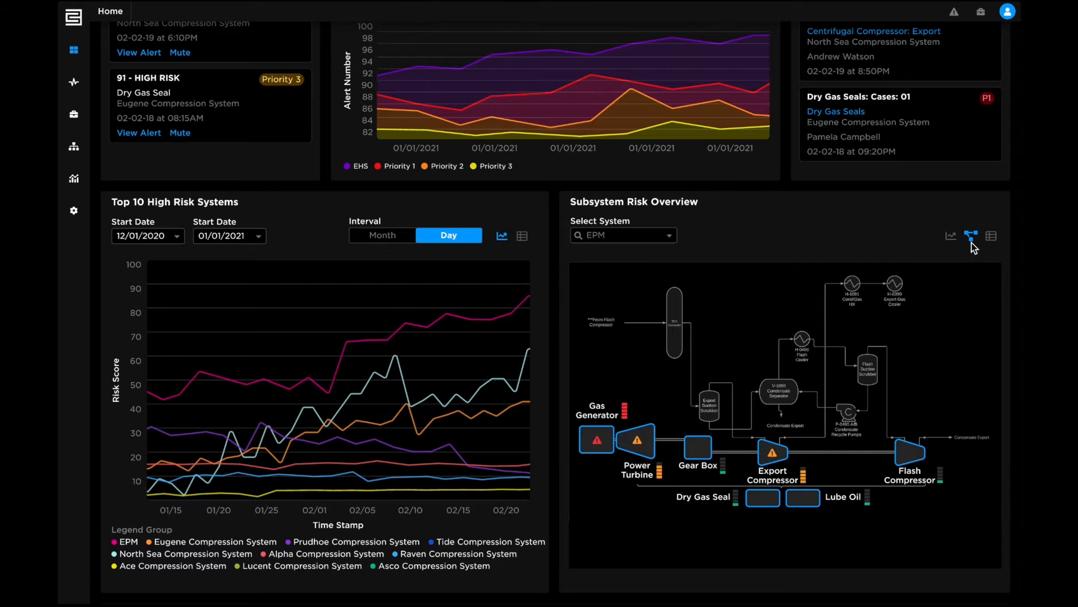
click(991, 235)
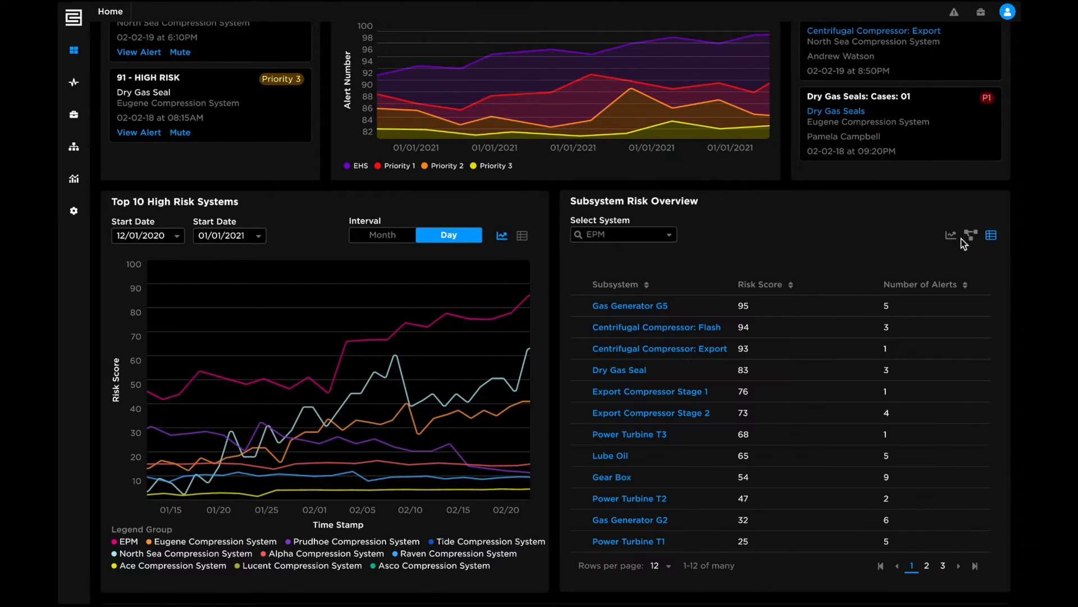
click(951, 235)
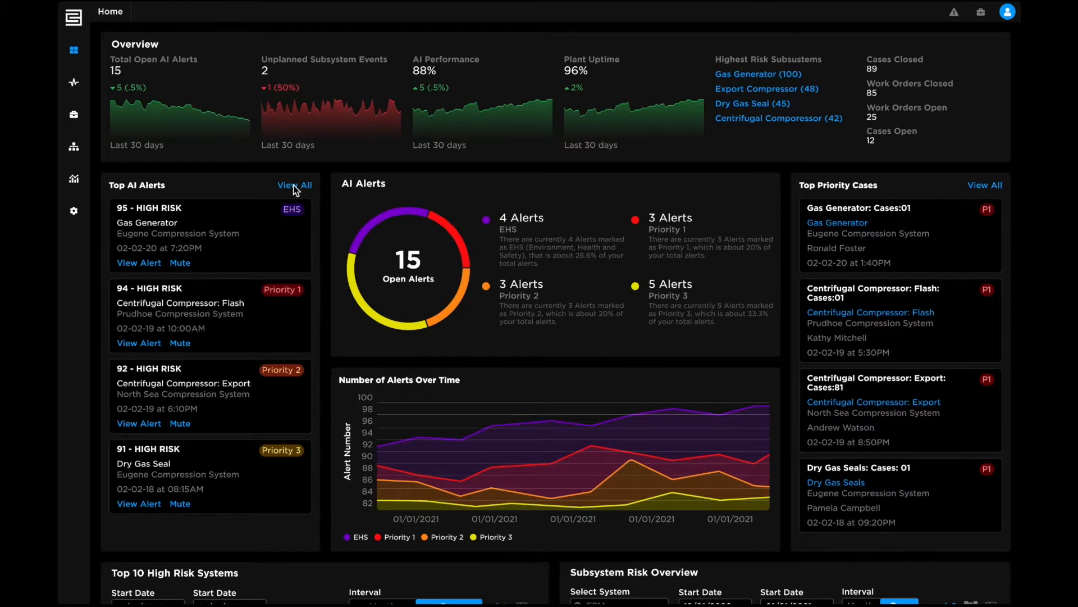
- View the details of high-risk Gas Generator alert 95
click(138, 263)
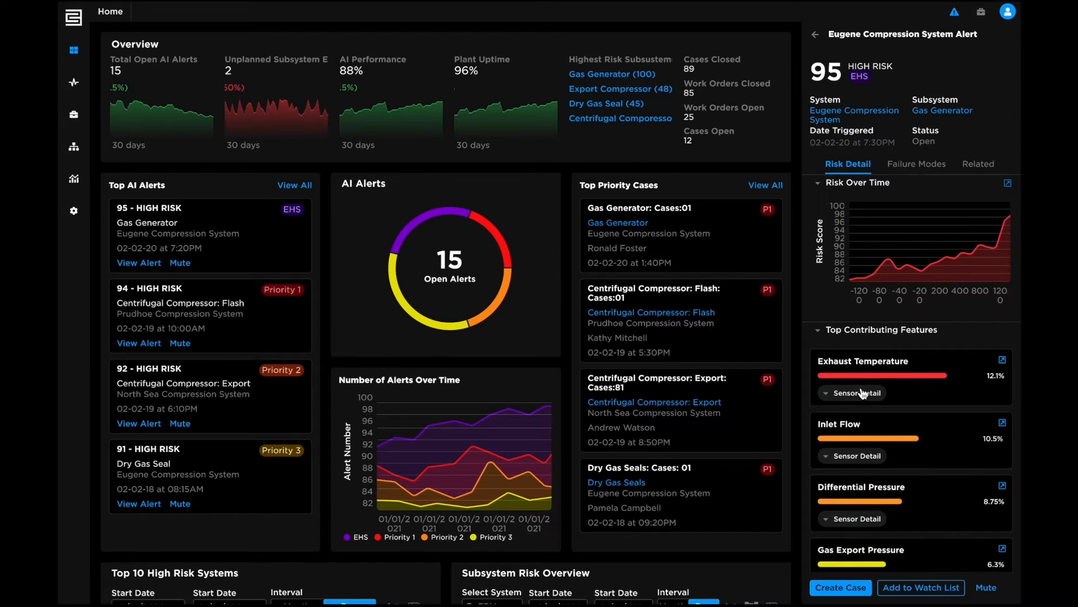
- Expand Exhaust Temperature sensor detail and reveal the 3 recommendations for the fuel control hydraulic pressure failure mode
click(856, 394)
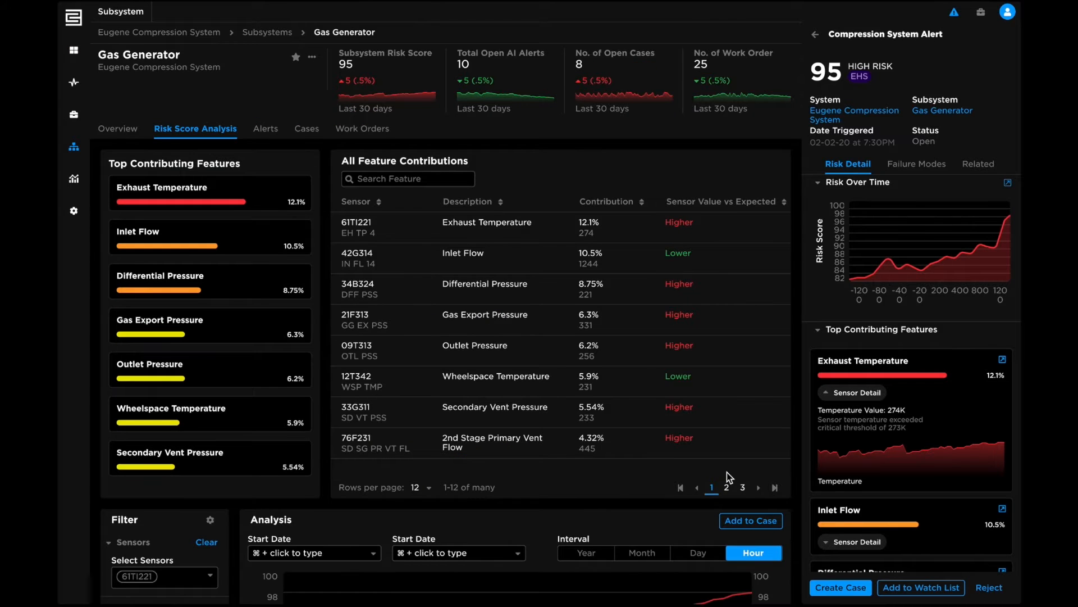
scroll(down, 3)
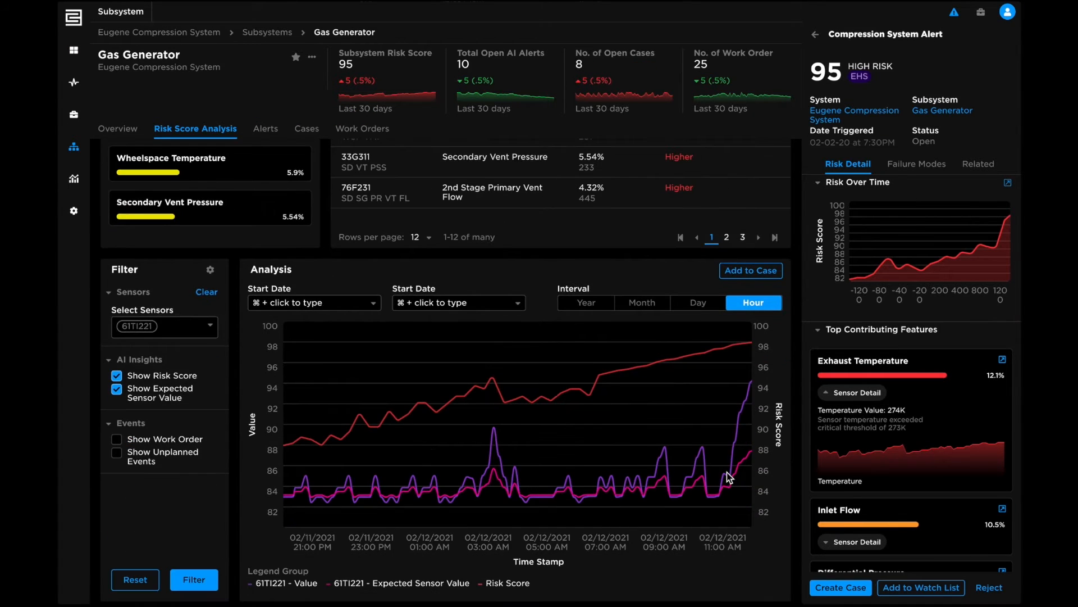
mouse_move(902, 238)
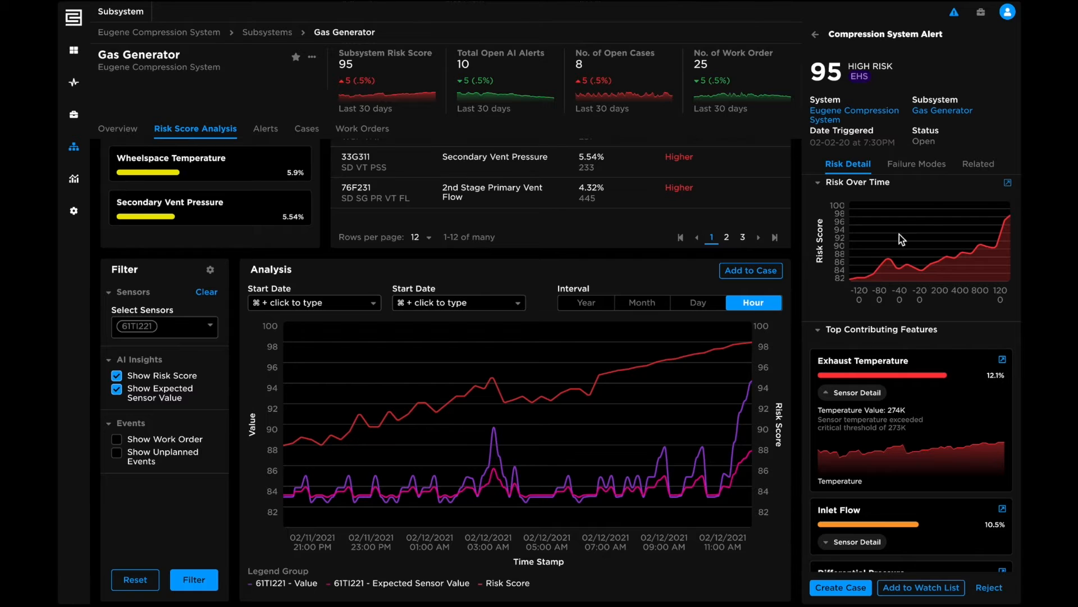
click(916, 164)
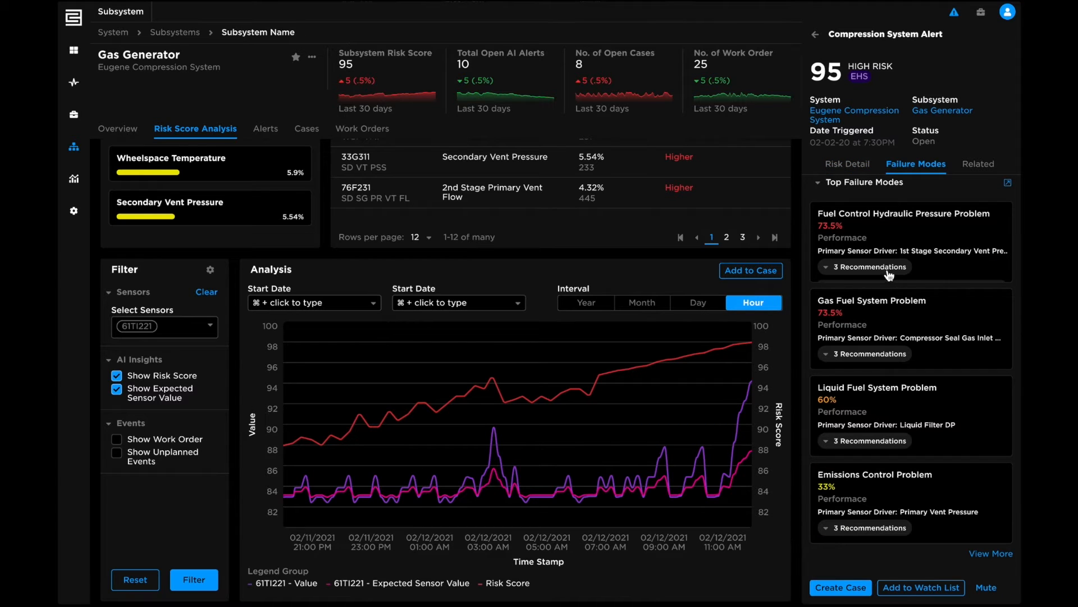
click(868, 267)
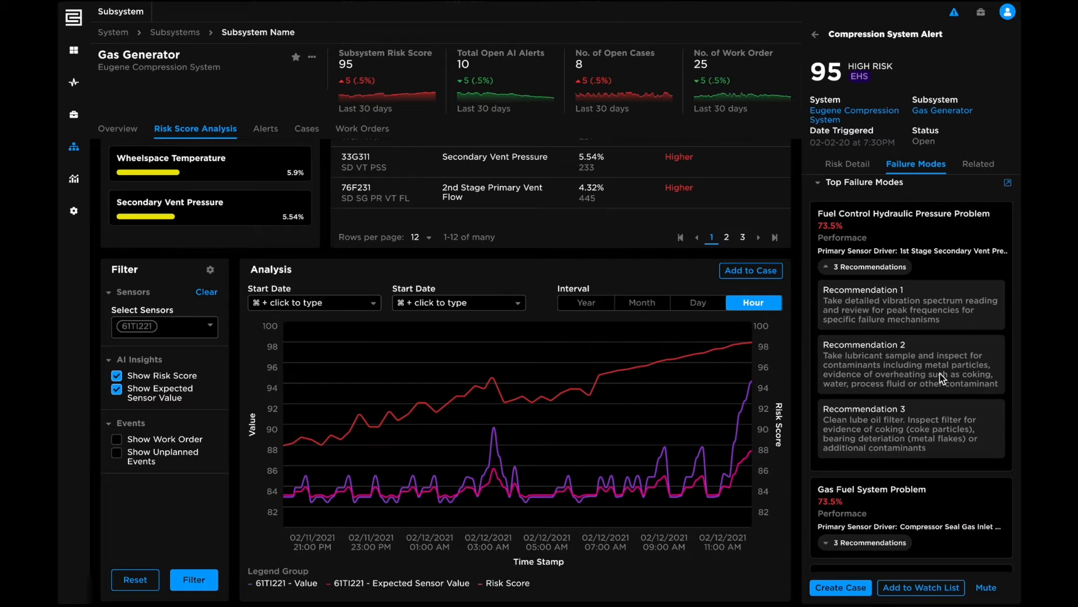
- Start muting the alert, cancel without muting, then create a new case from the alert
scroll(down, 3)
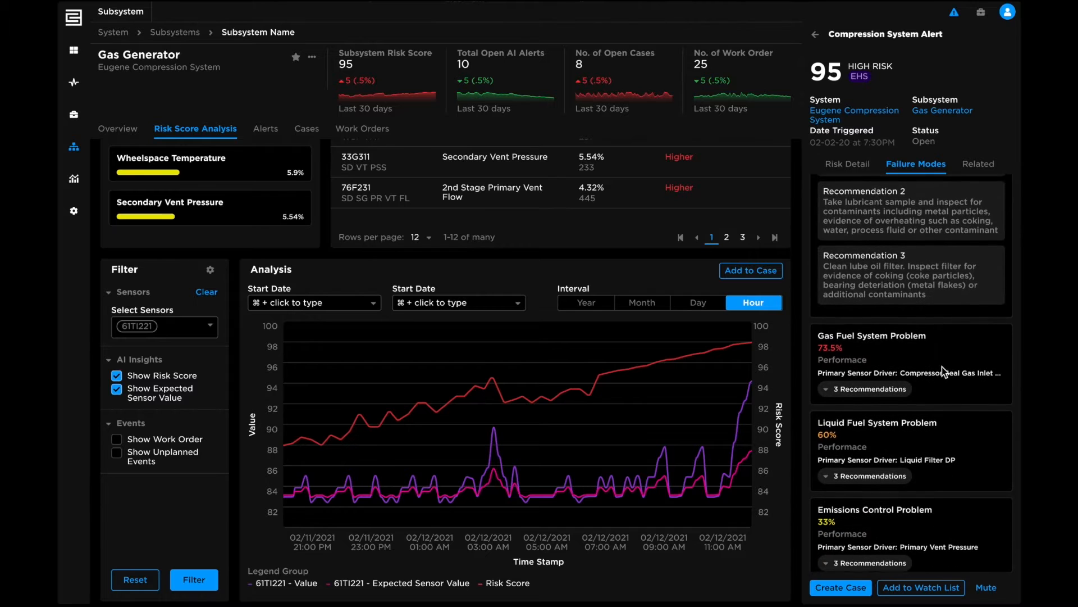
scroll(down, 3)
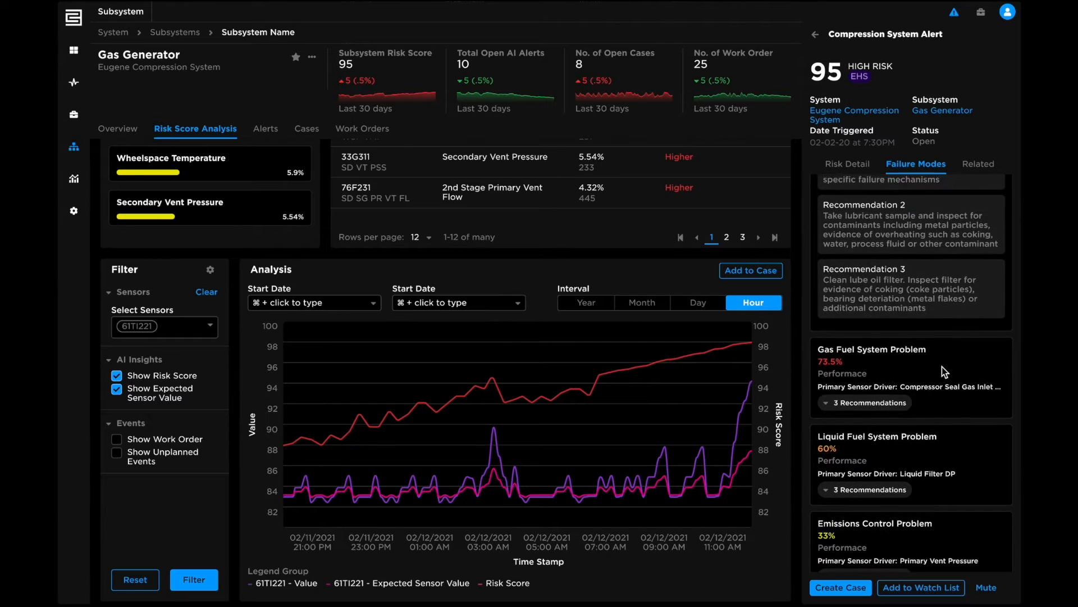
scroll(down, 3)
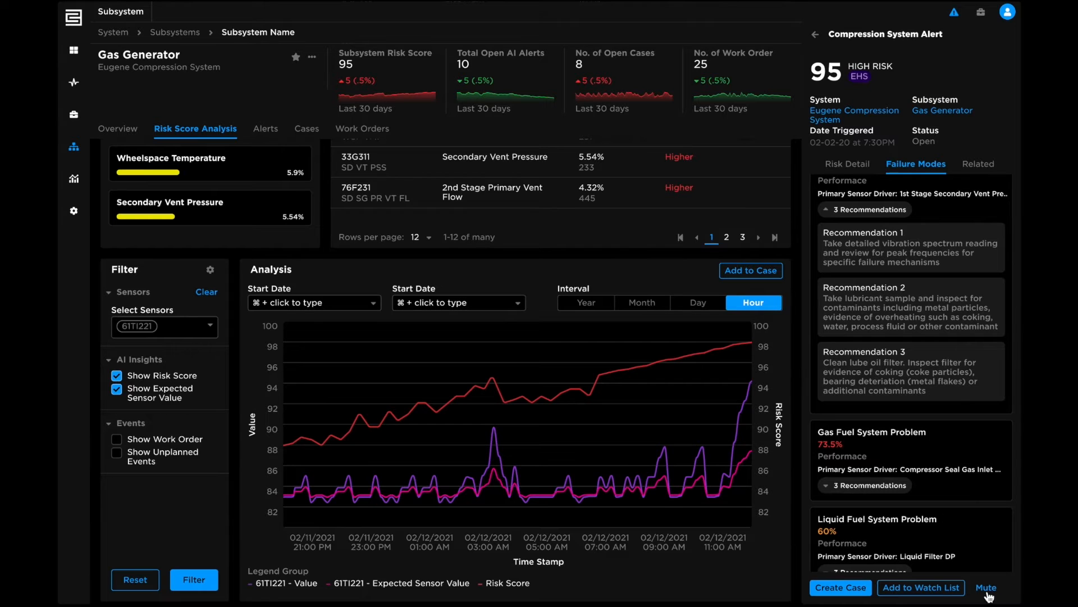
click(986, 587)
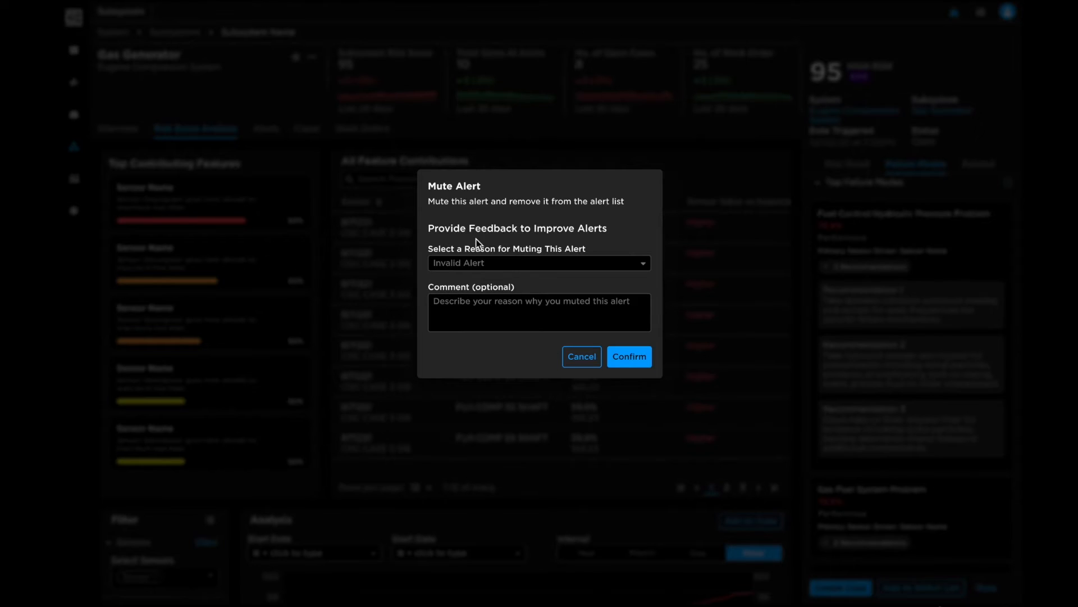
click(581, 356)
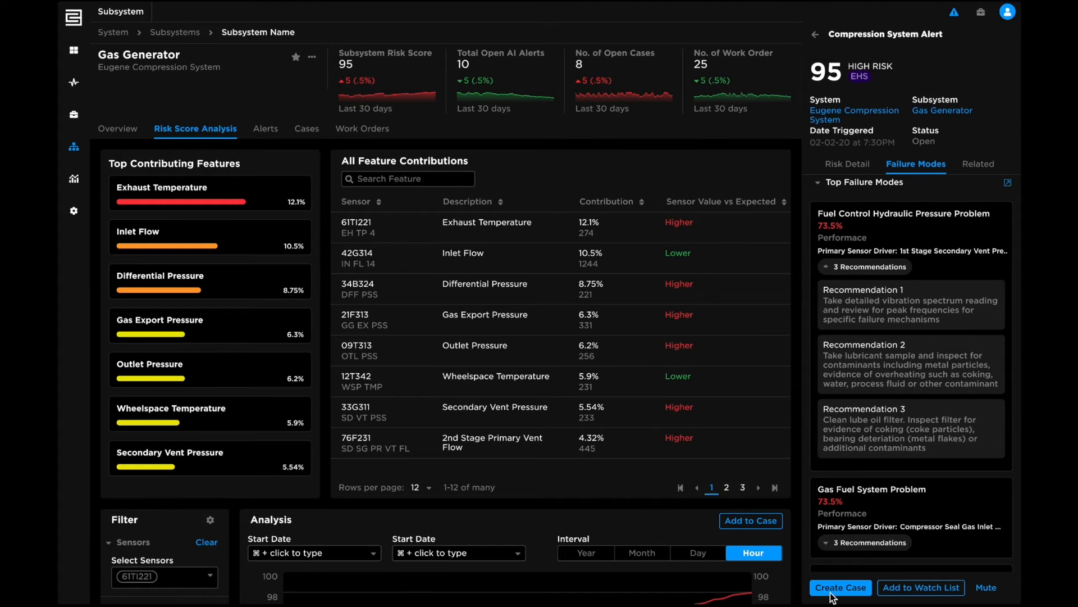
click(840, 587)
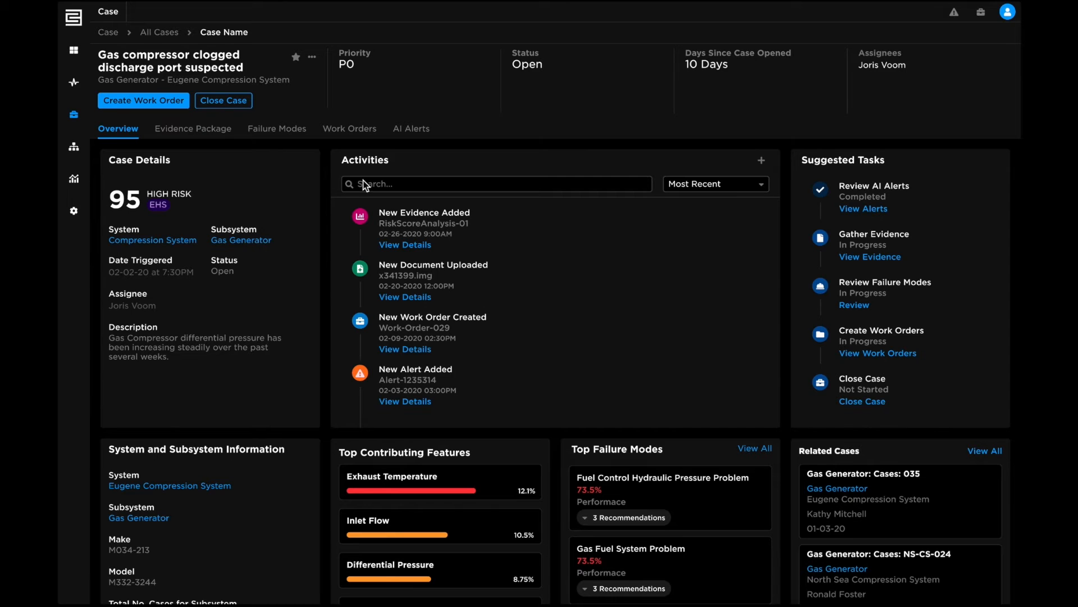
mouse_move(339, 136)
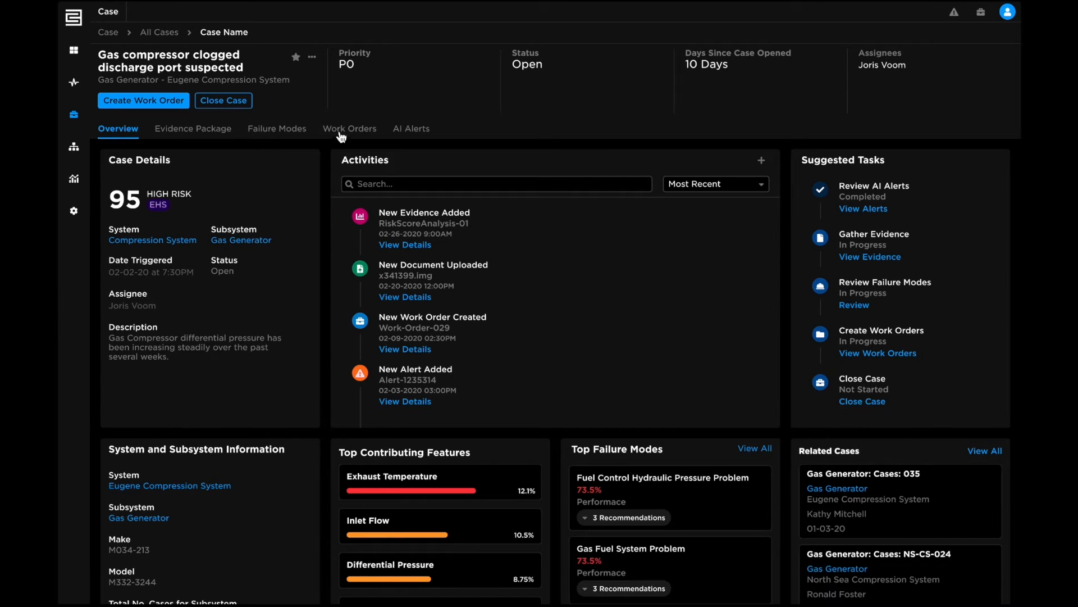
- Review the case's AI Alerts, Evidence Package and Failure Modes, then go to Asset Hierarchy settings
click(412, 128)
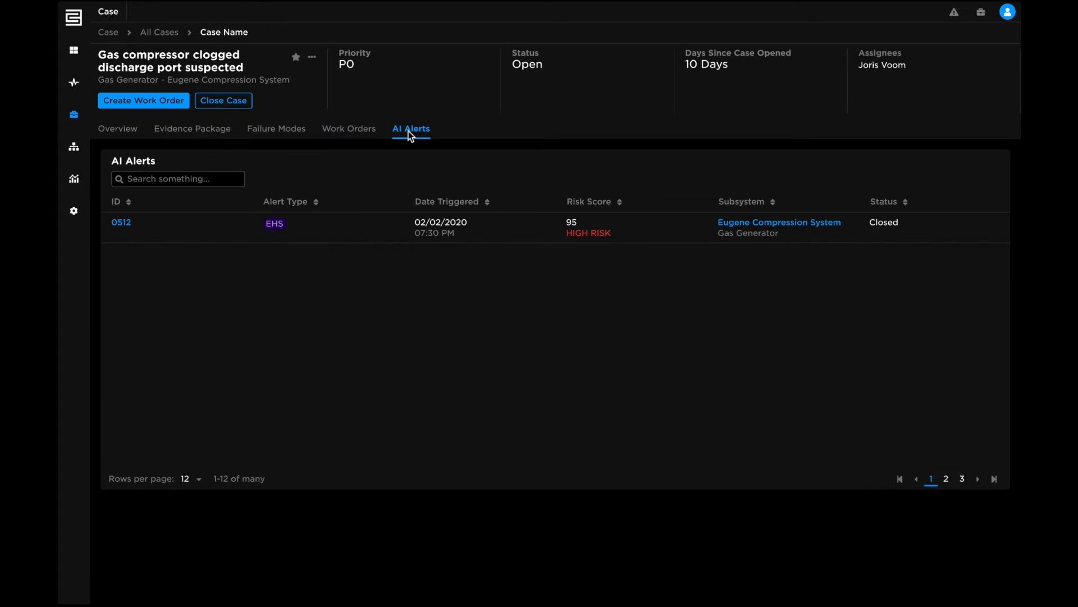
click(192, 128)
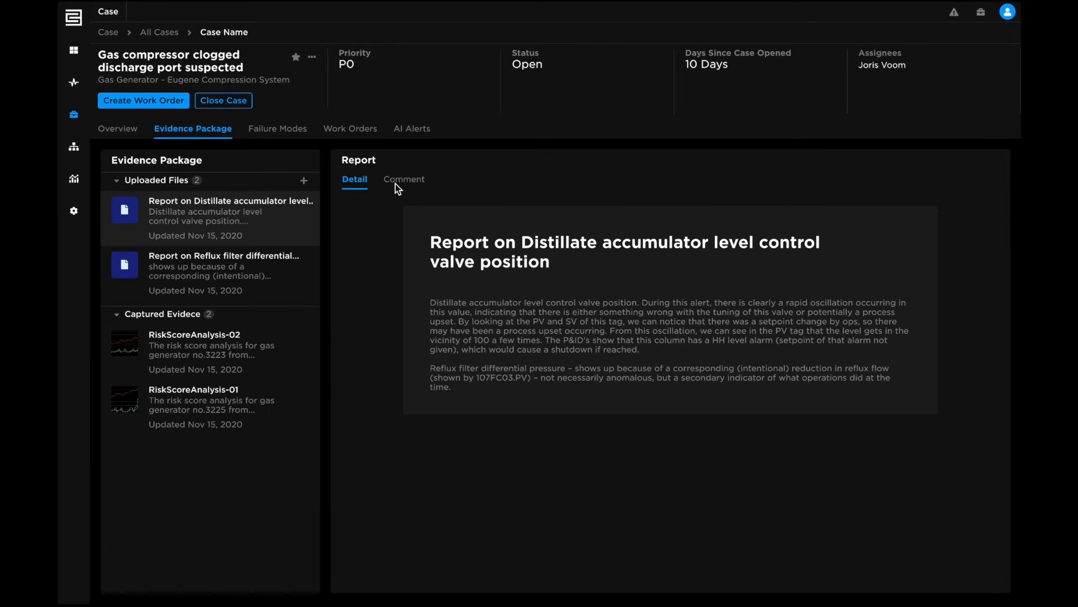
mouse_move(271, 136)
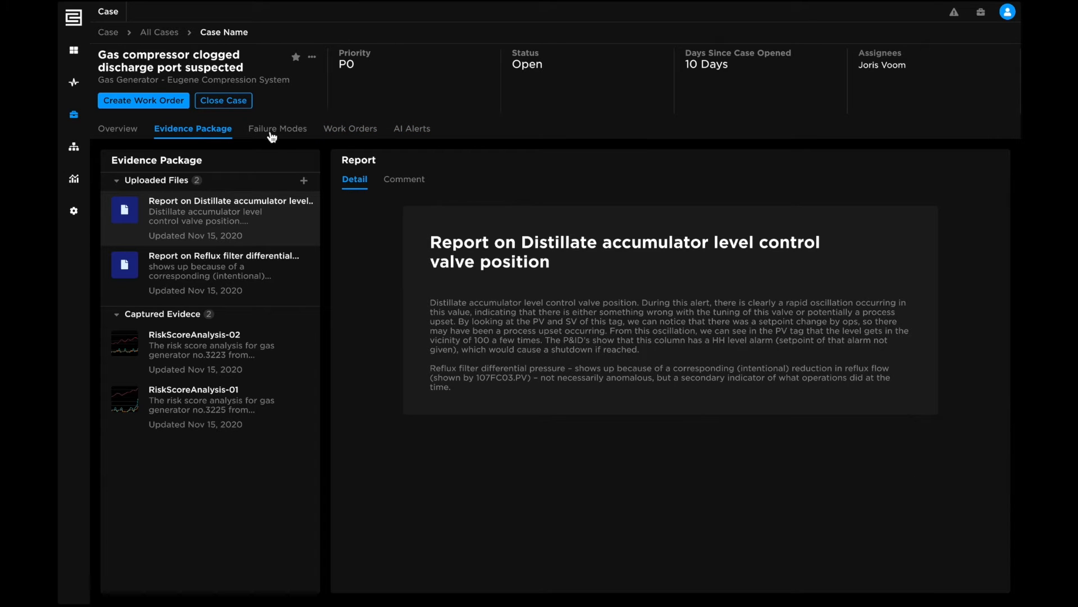
click(277, 128)
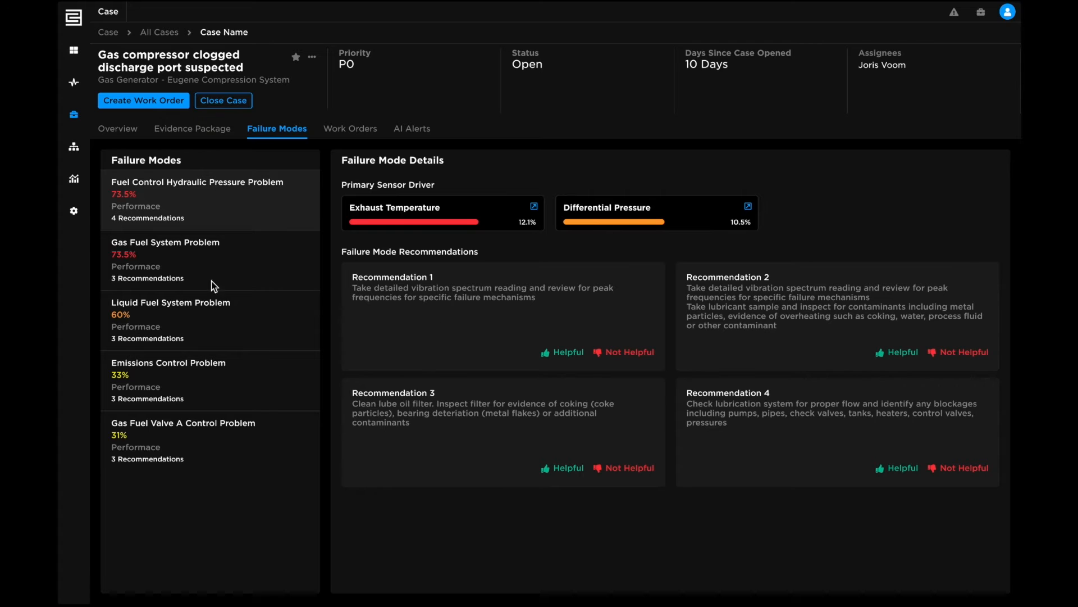
click(73, 211)
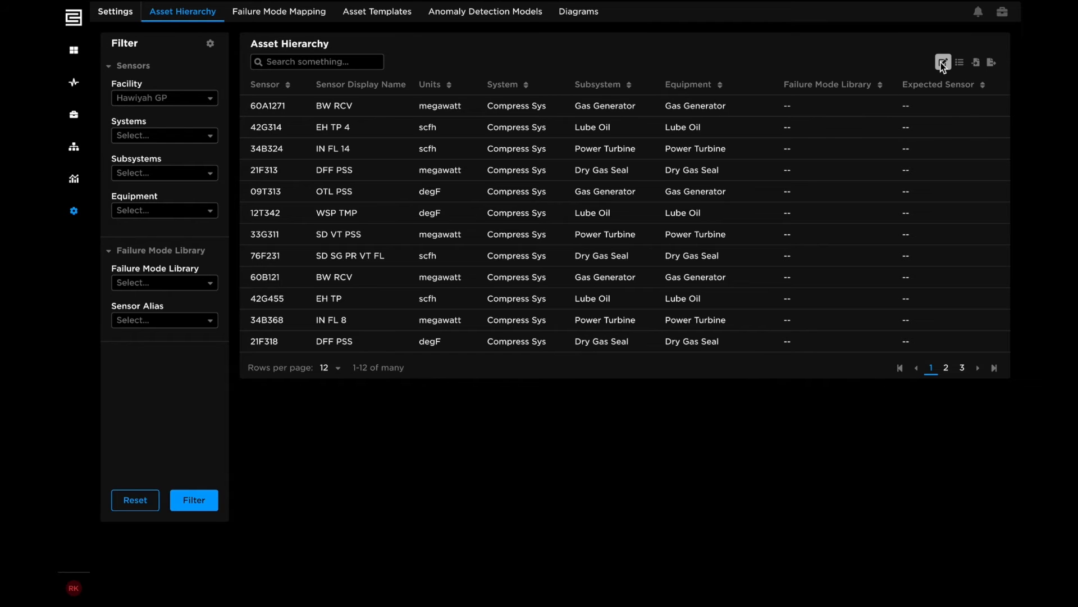
- Populate Failure Mode Library and Expected Sensor for every sensor, then switch to failure mode templates
click(942, 62)
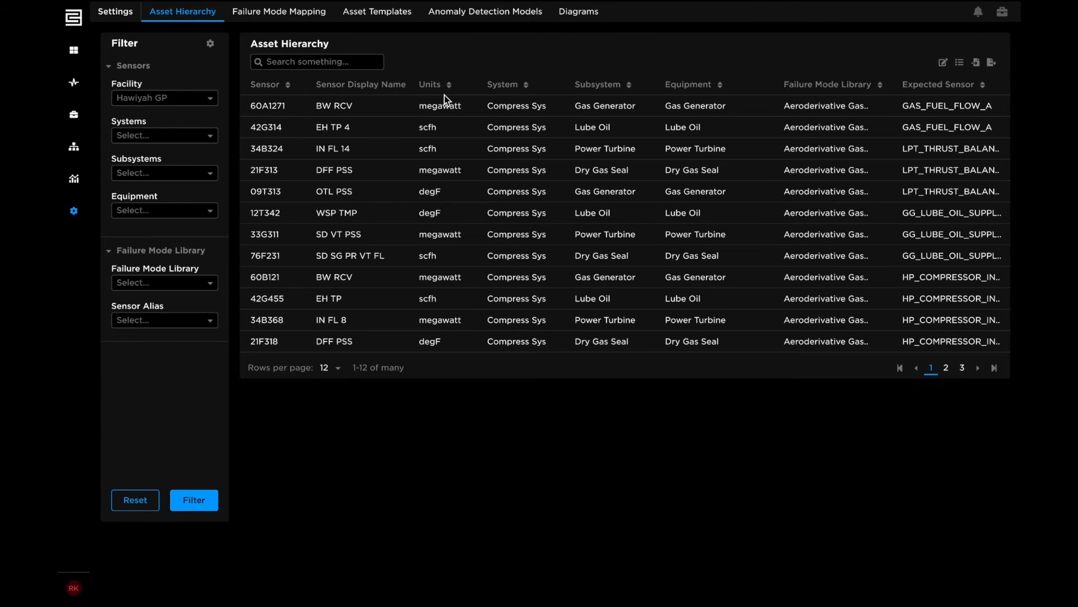
click(377, 12)
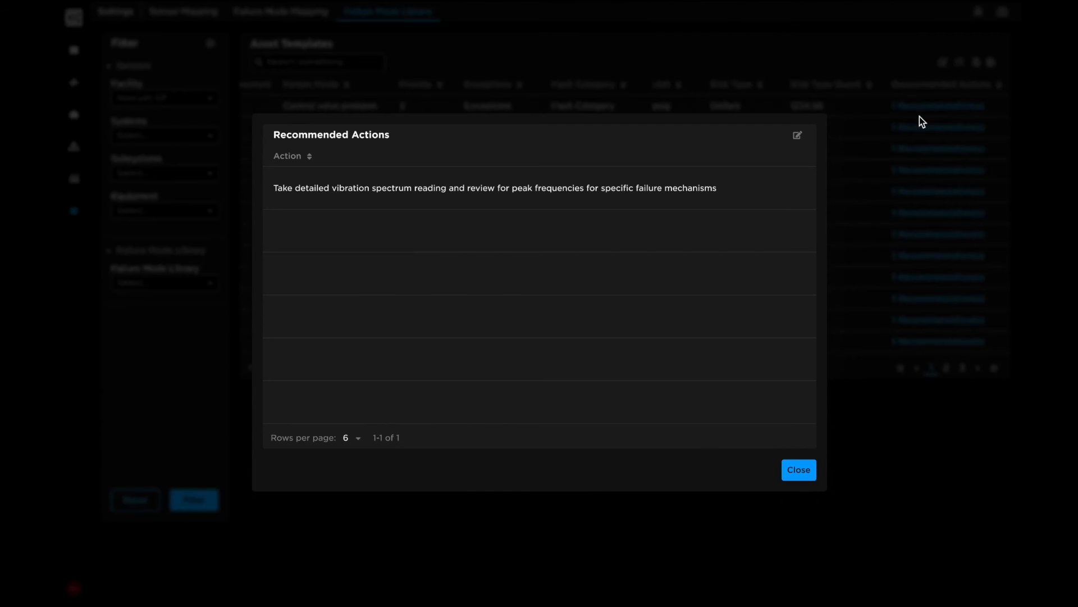
- Add and save a second recommended action 'Check lubrication system for proper flow and identify any blockages including pumps'
click(797, 135)
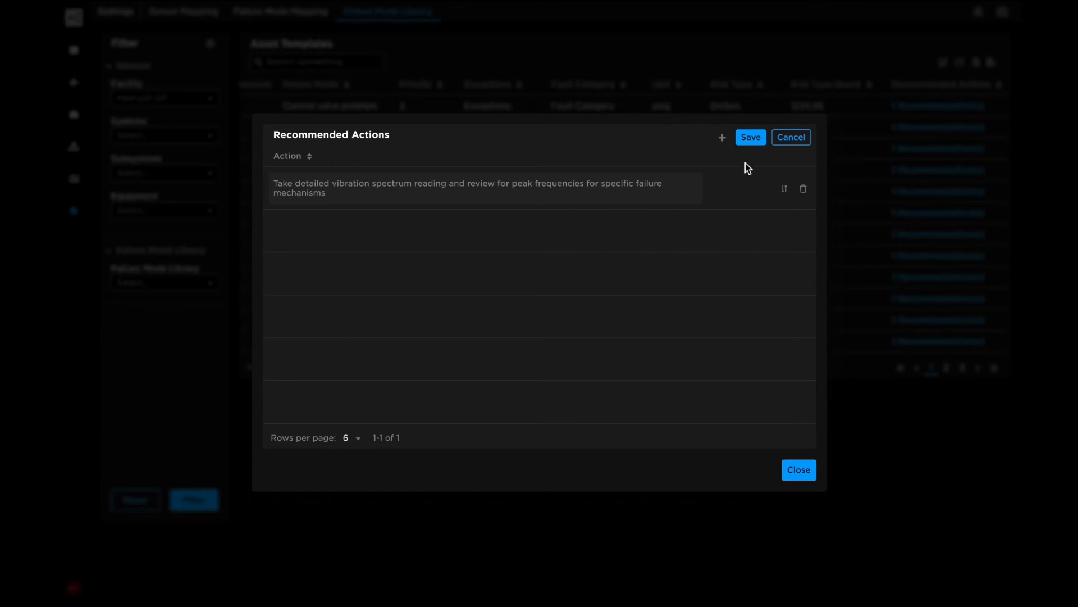
click(723, 137)
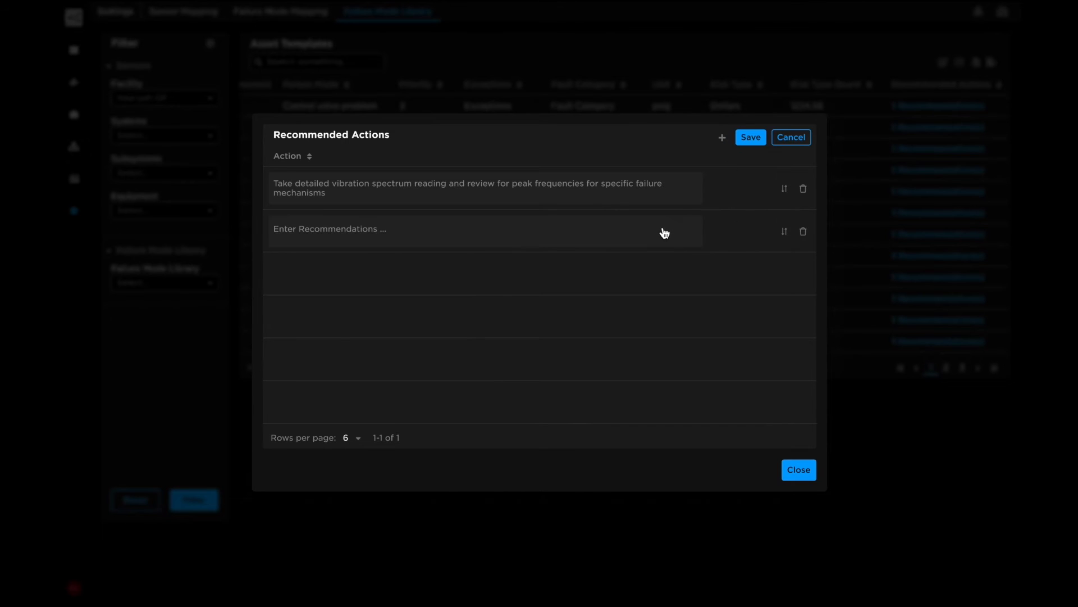
text(Check lubrication system for proper flow and identify any blockages including pumps, pipes, check valves, tanks, heaters, control valves, pressures)
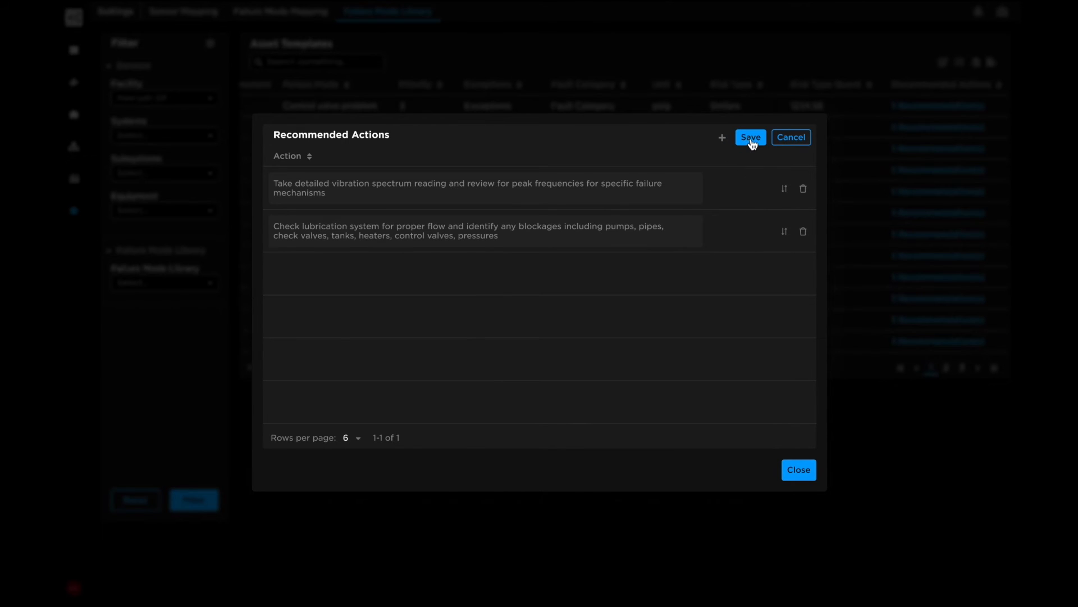
click(749, 137)
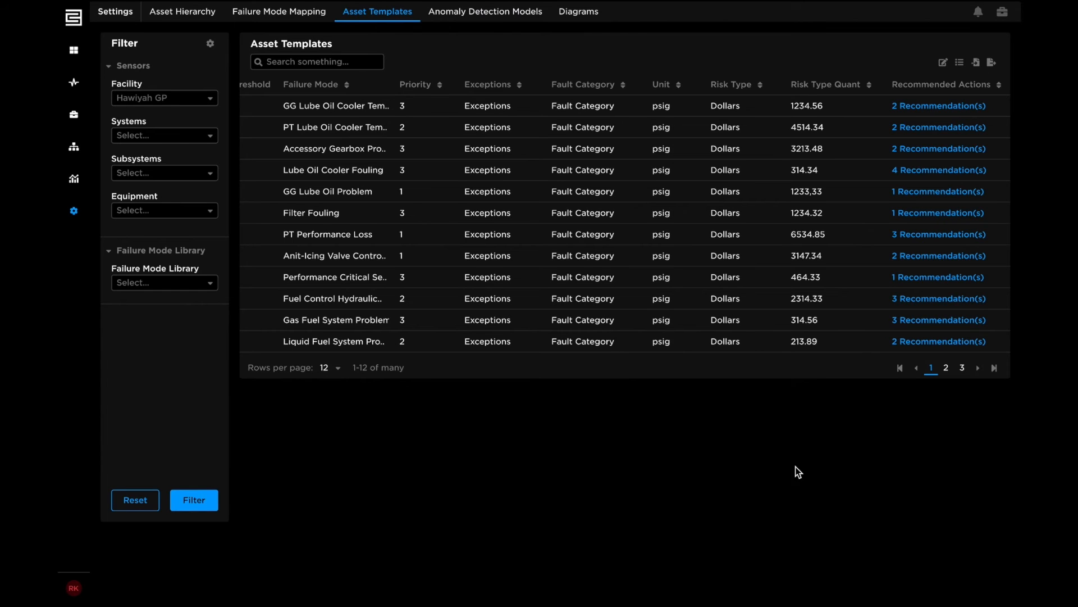
click(577, 11)
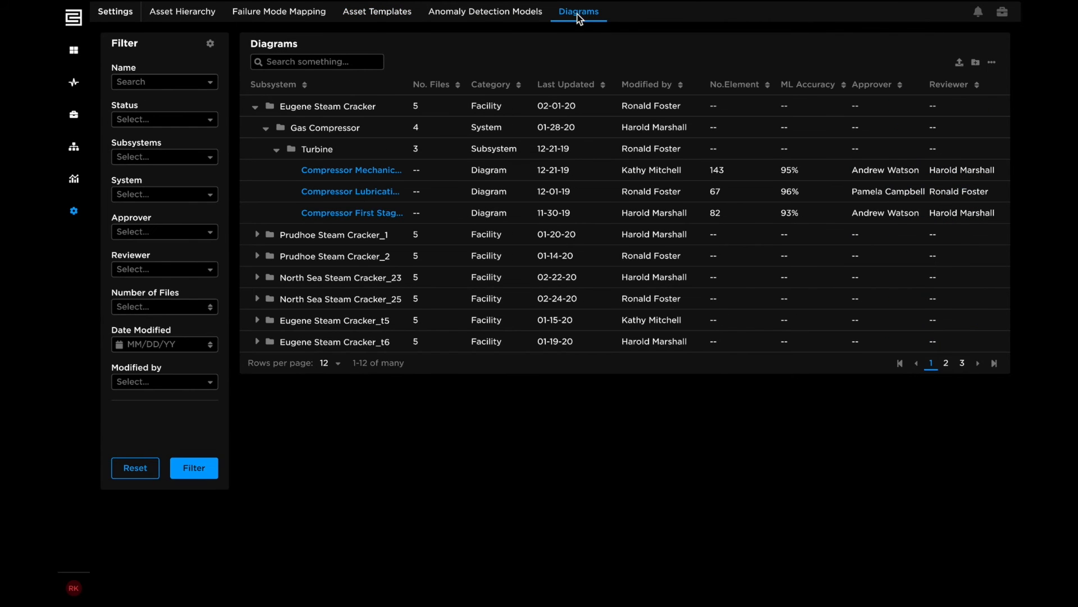
- Open the first Turbine compressor diagram and inspect flagged instrument TI_83095's predictions, then list anomaly detection models
click(352, 169)
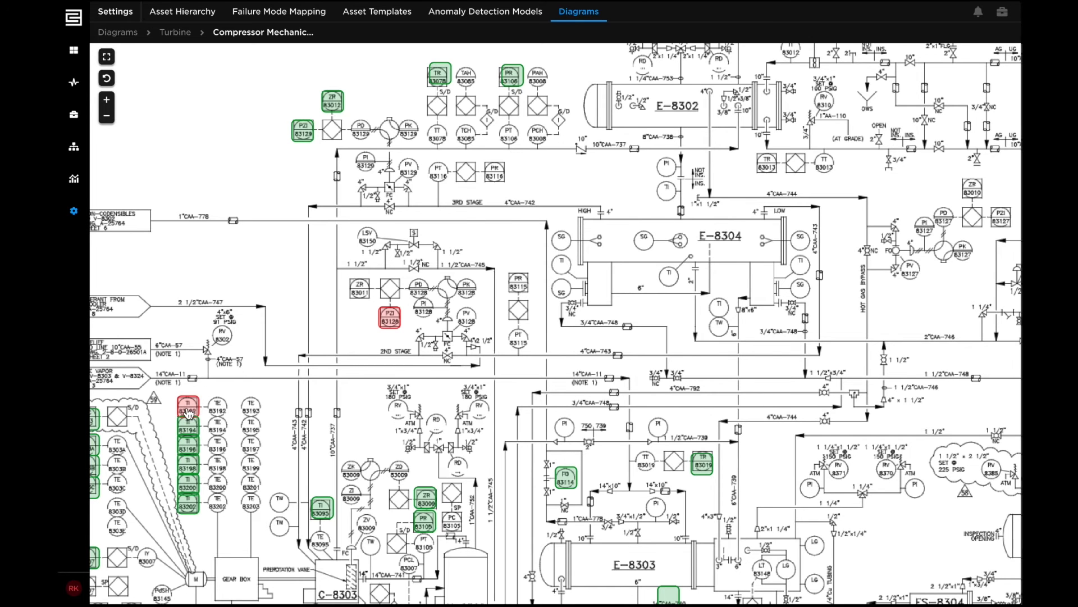
click(185, 406)
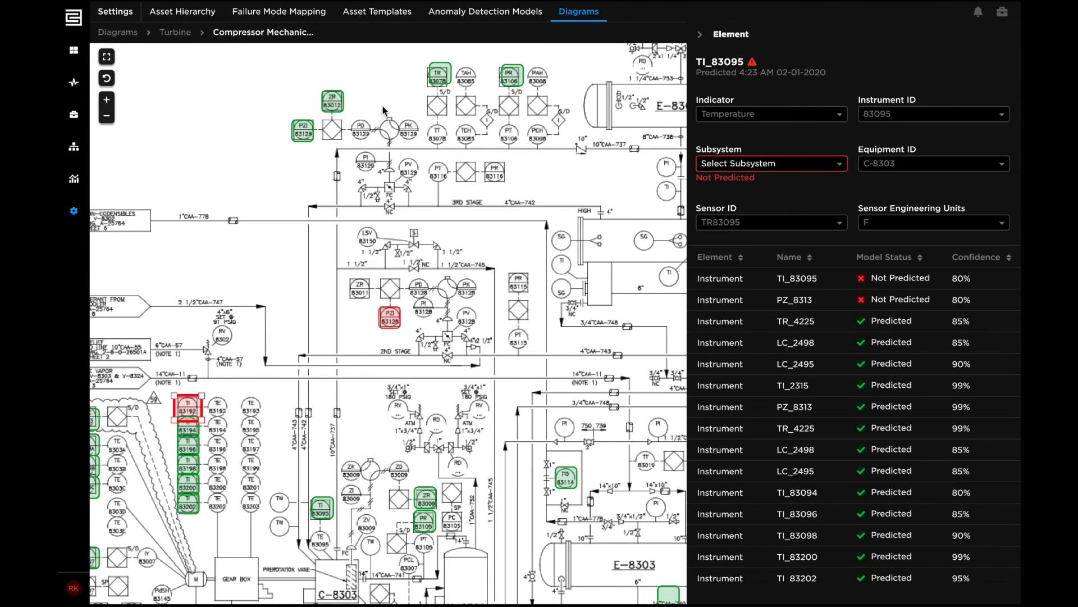
click(486, 11)
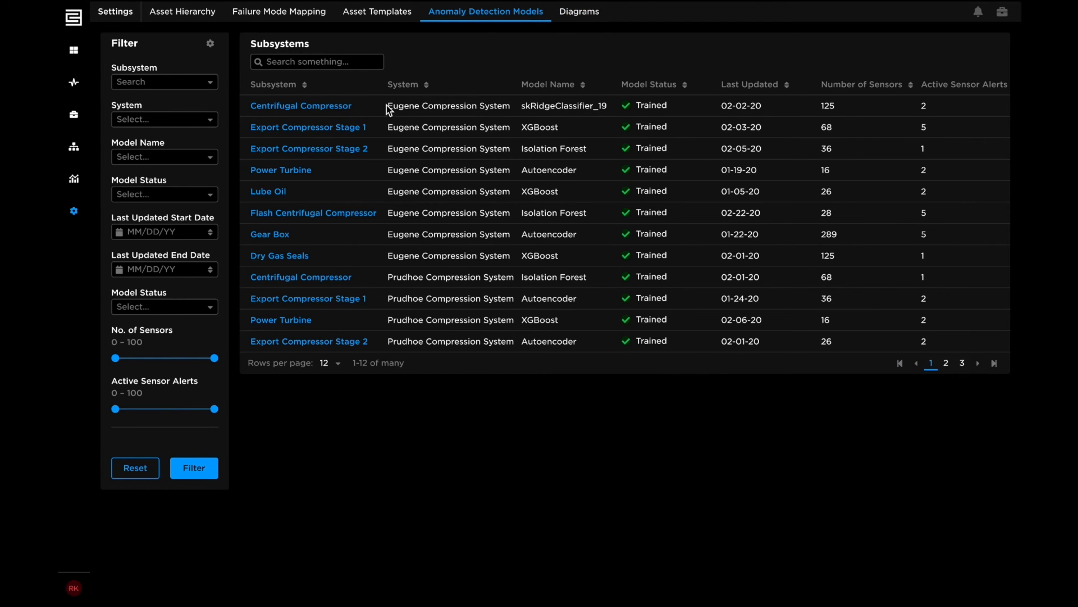
- Open the Centrifugal Compressor's models and start retraining sklearnRidgeClassifier_19
click(301, 106)
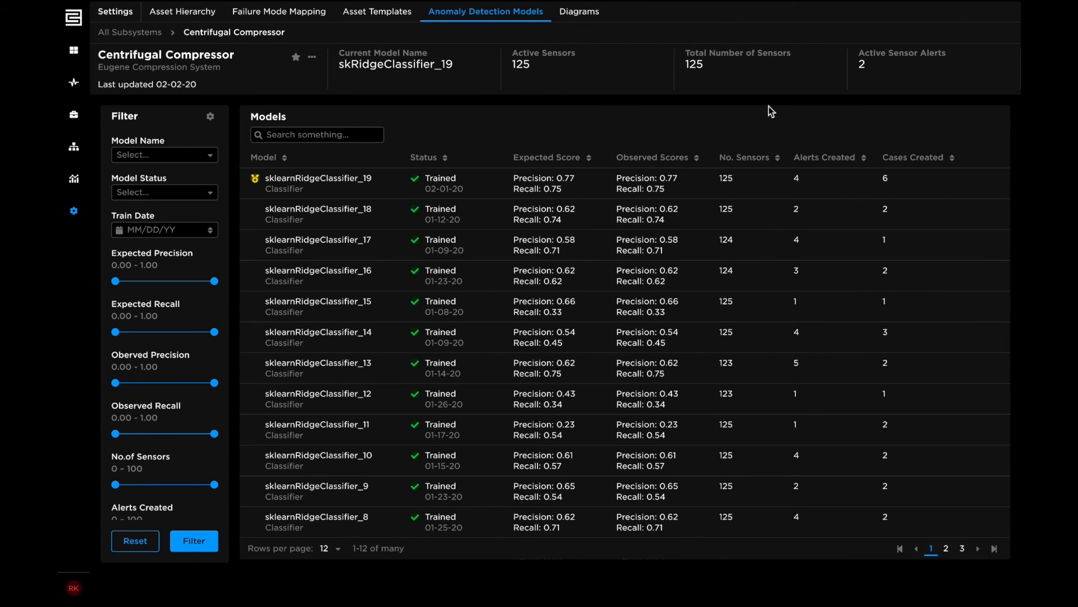
mouse_move(990, 183)
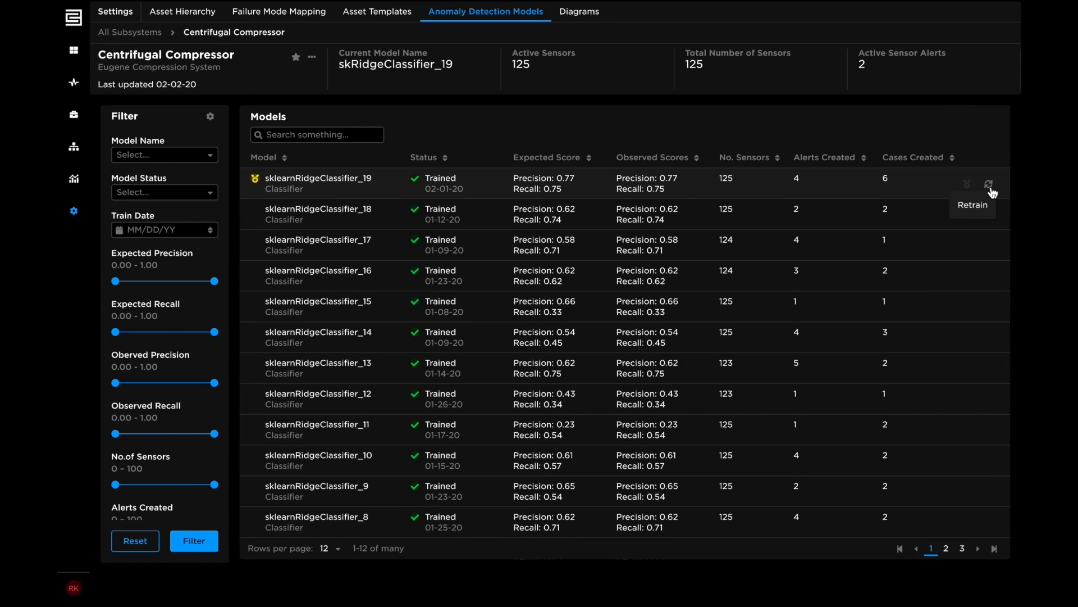
click(990, 183)
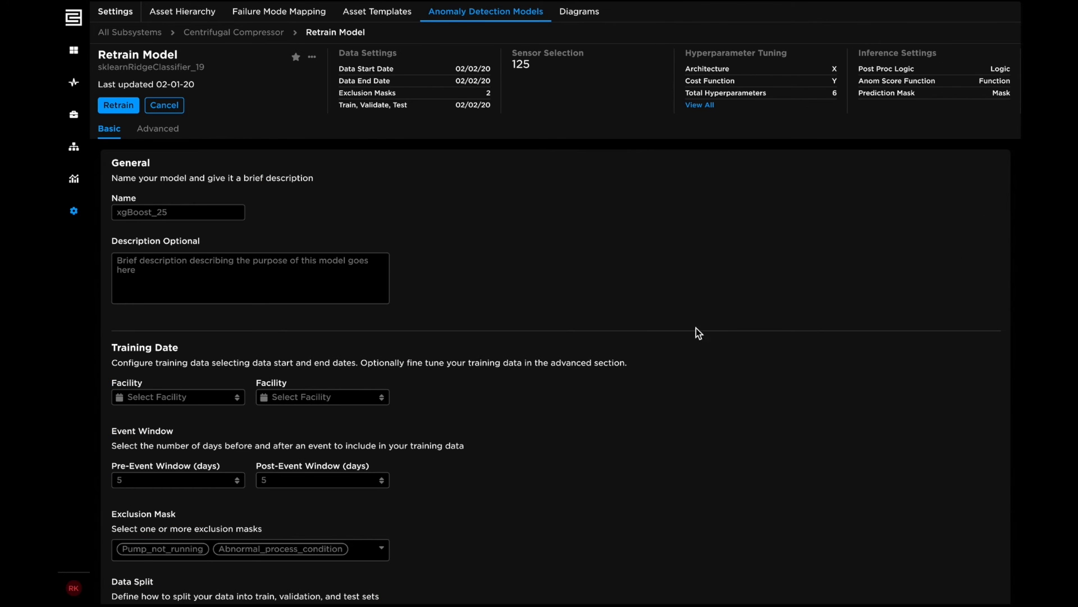
mouse_move(662, 330)
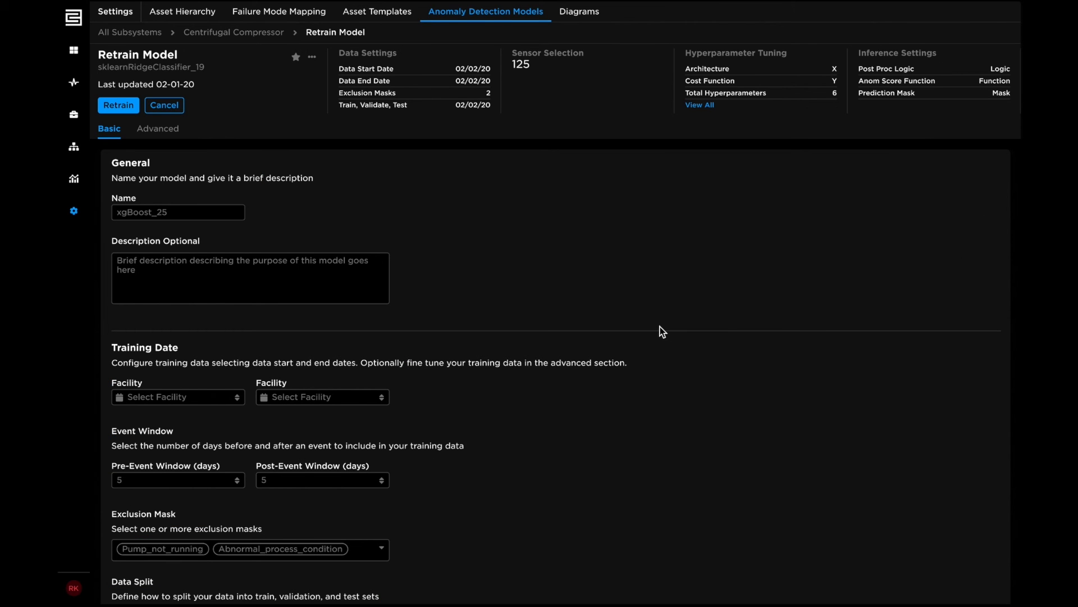